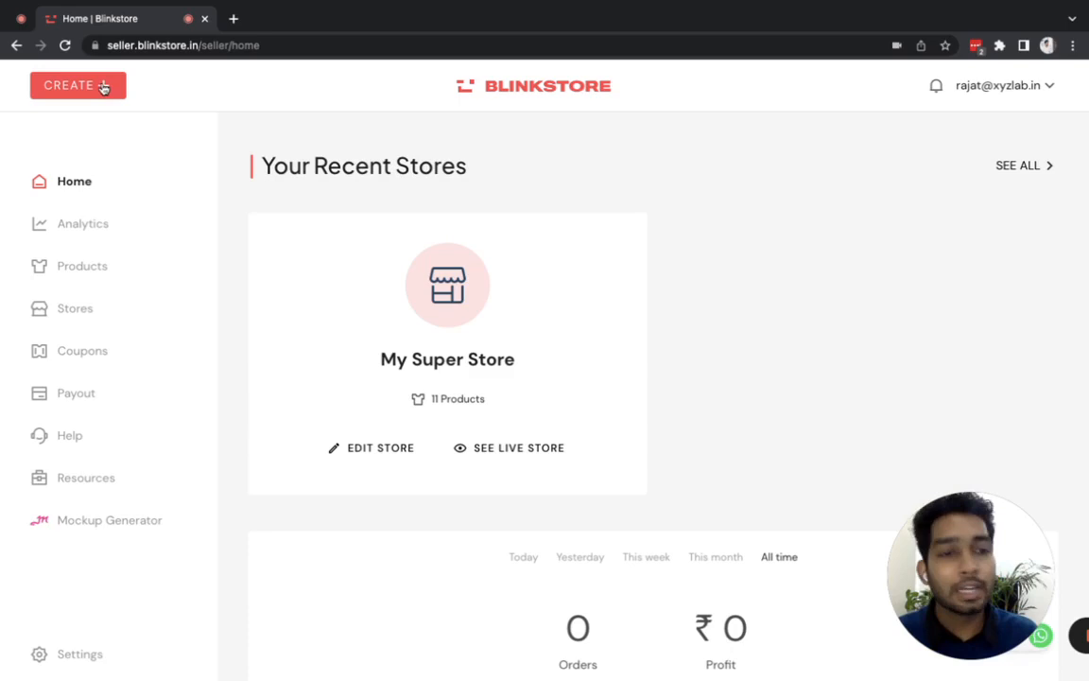
Step: Start a new store from the CREATE + menu's New Store option
left_click(77, 85)
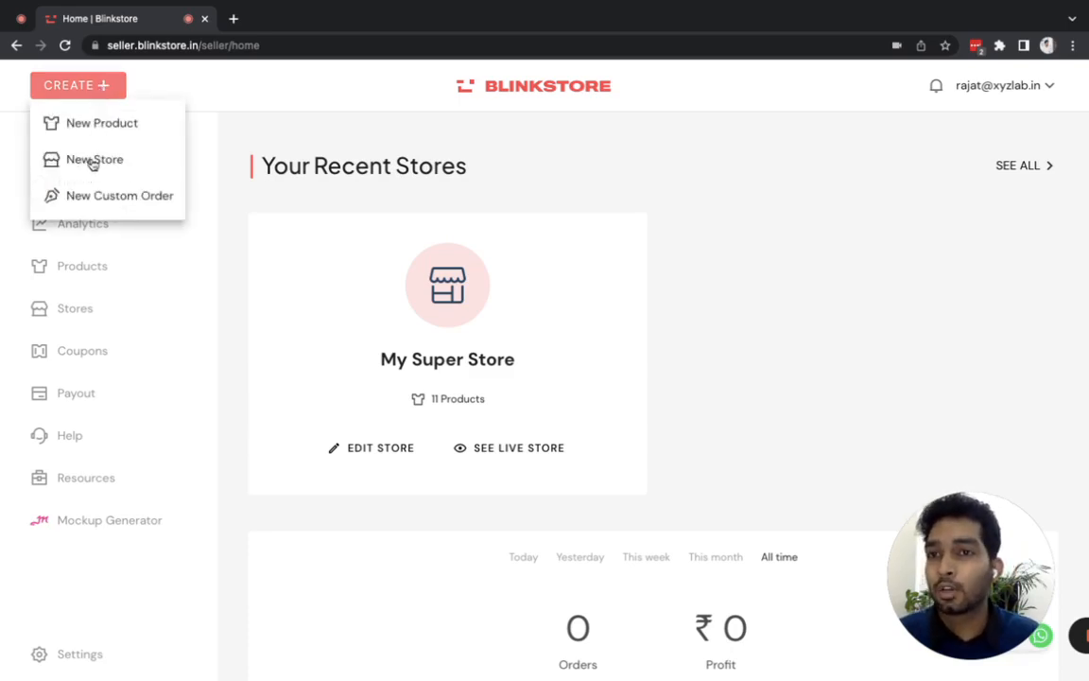
left_click(94, 159)
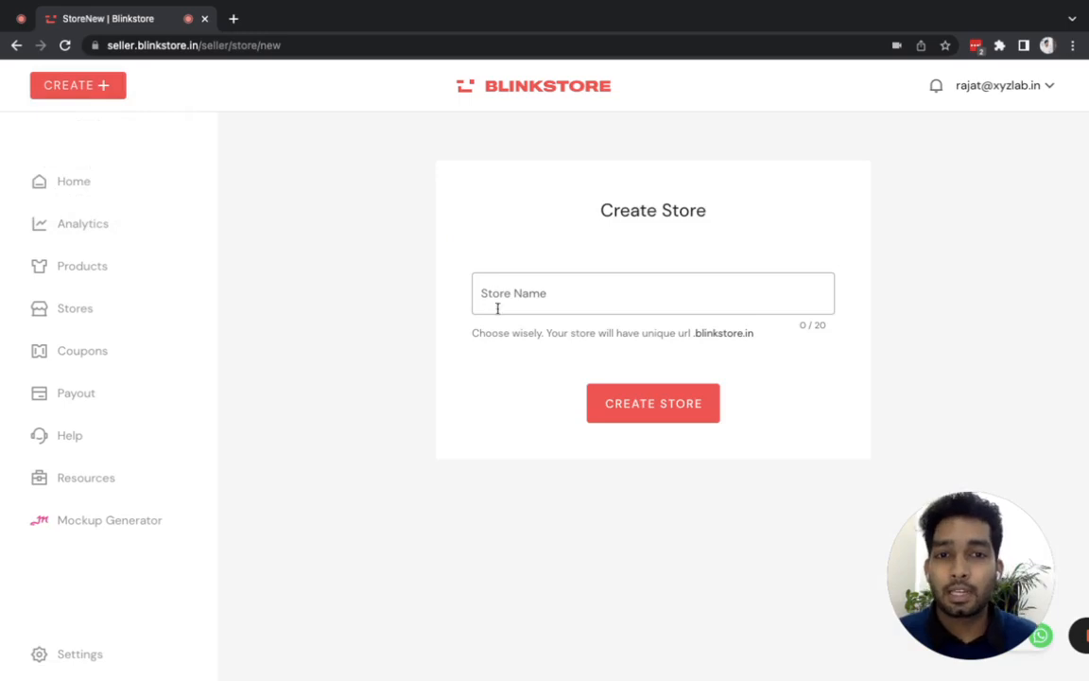
left_click(652, 292)
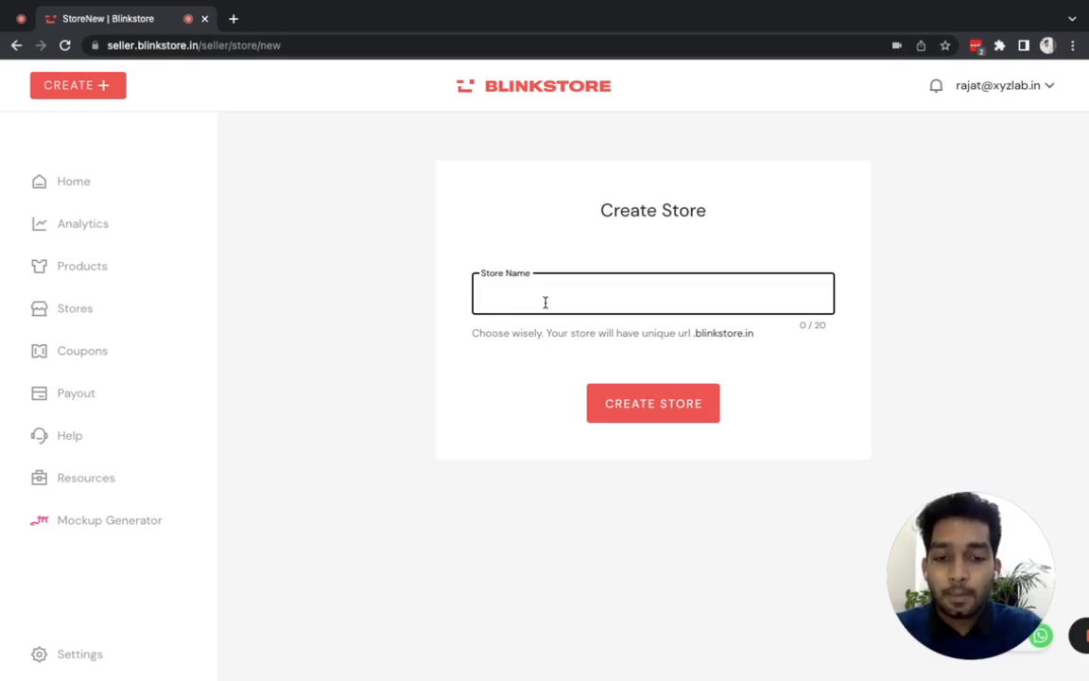
Step: Name the store 'The Super Store' (the-super-store.blinkstore.in) and create it
type("The Super Store")
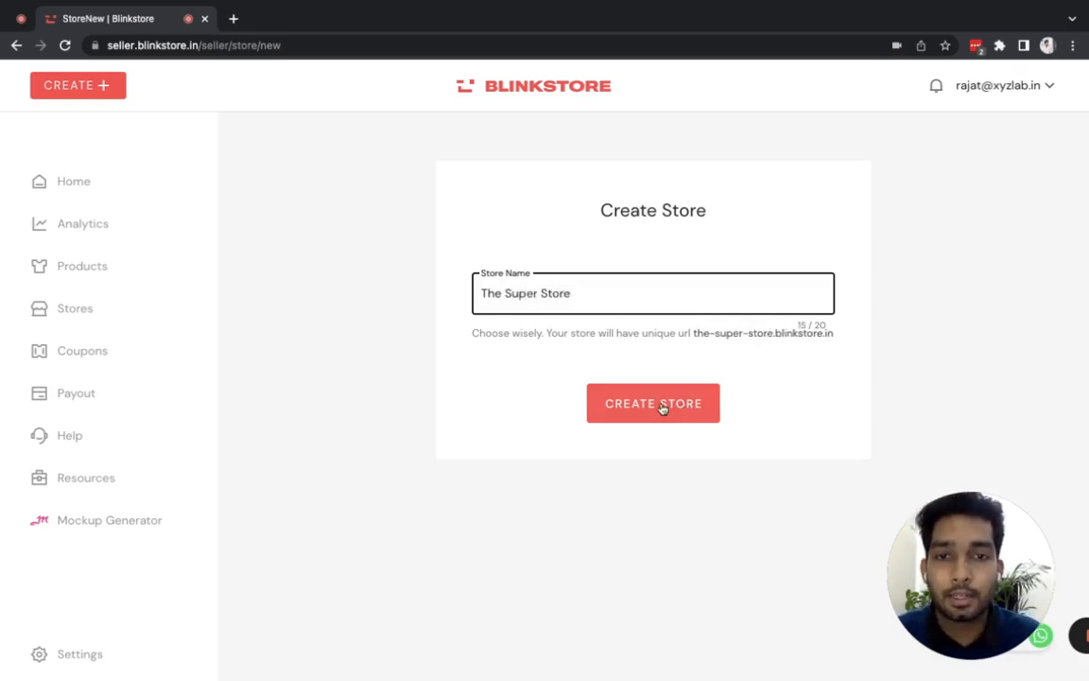
left_click(652, 402)
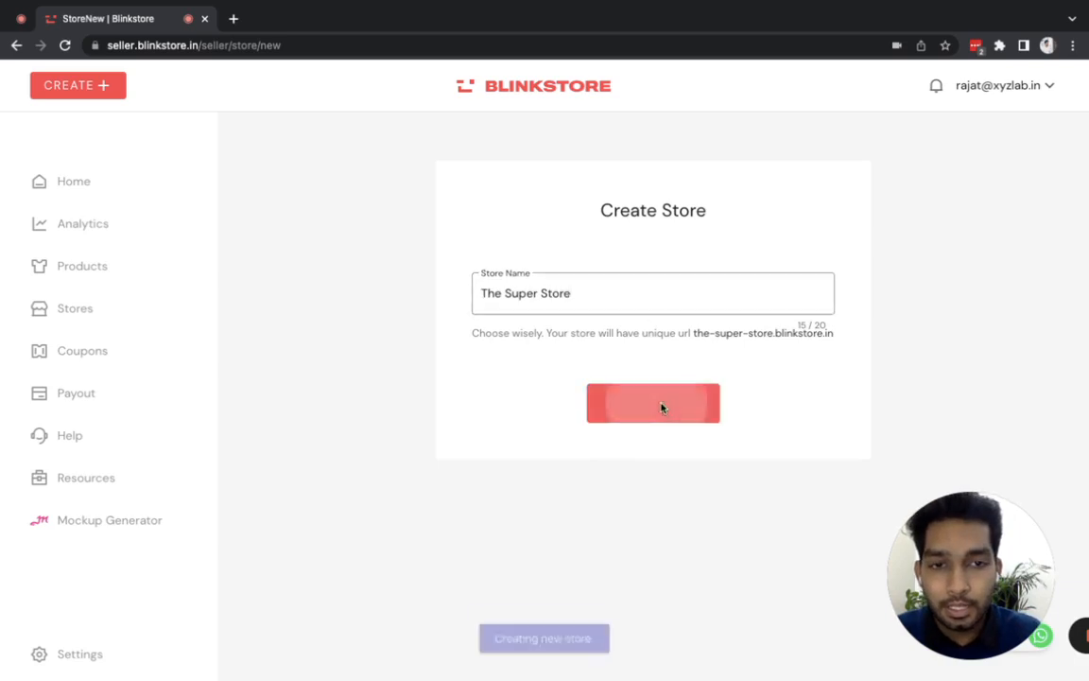
left_click(652, 402)
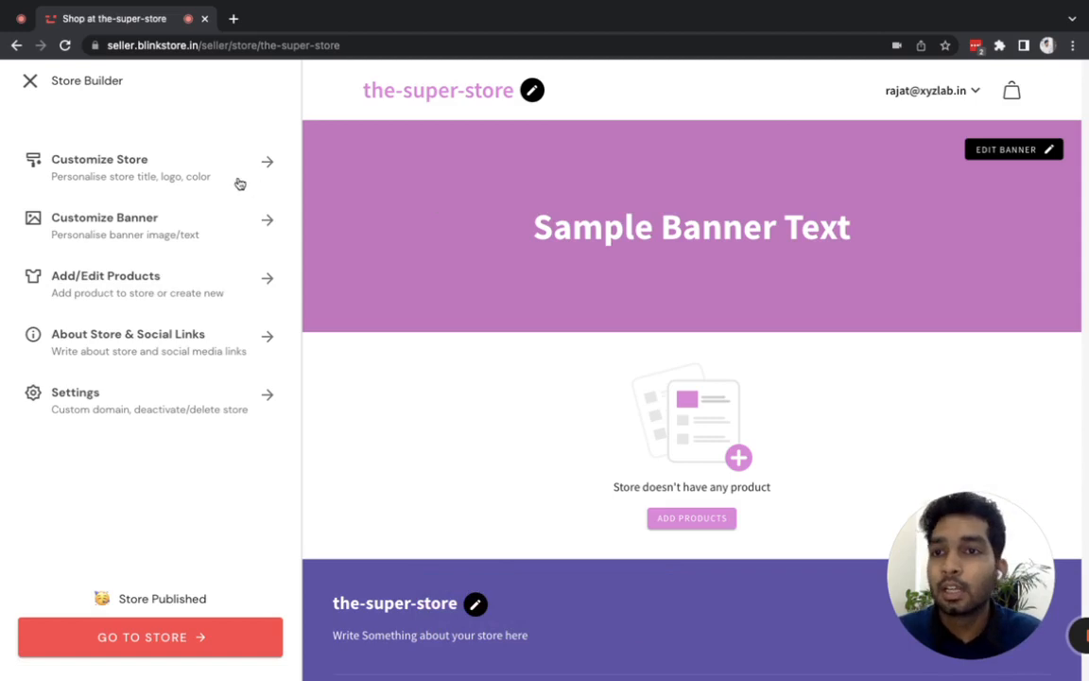
mouse_move(159, 201)
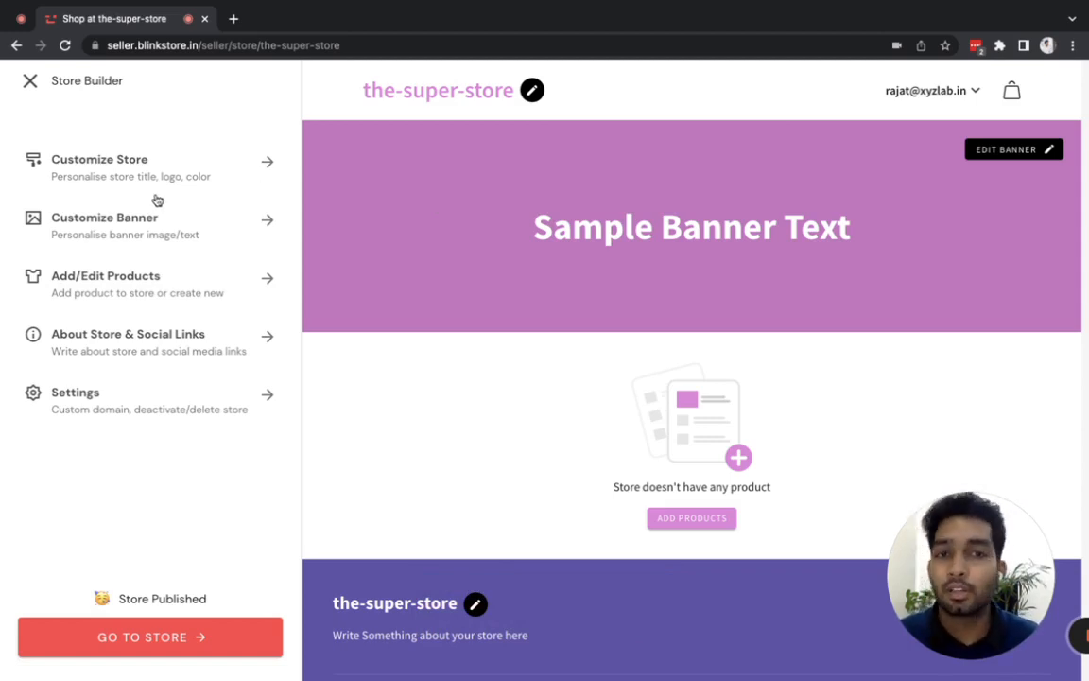